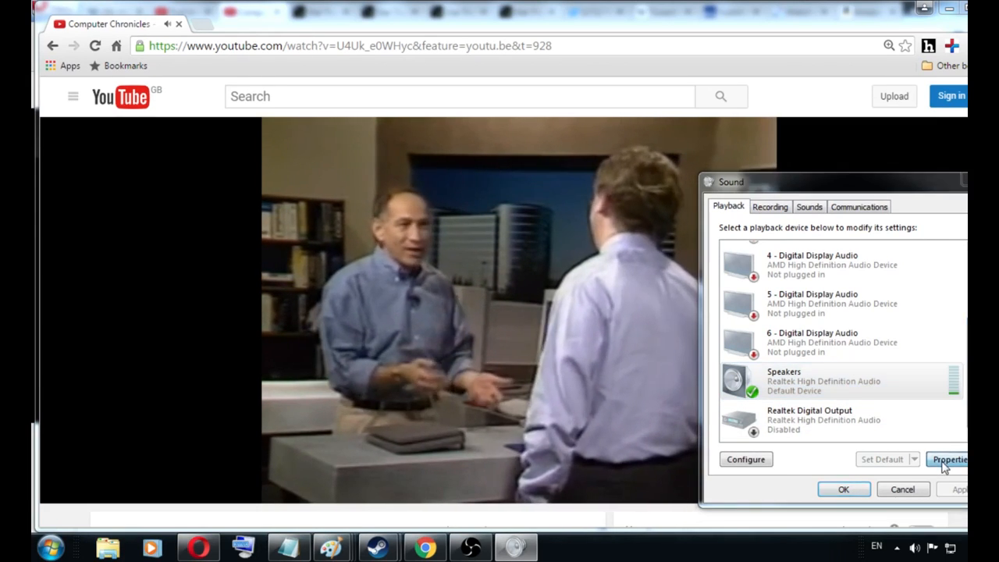
- Bring up the Speakers' properties showing their Enhancements effects list
click(948, 459)
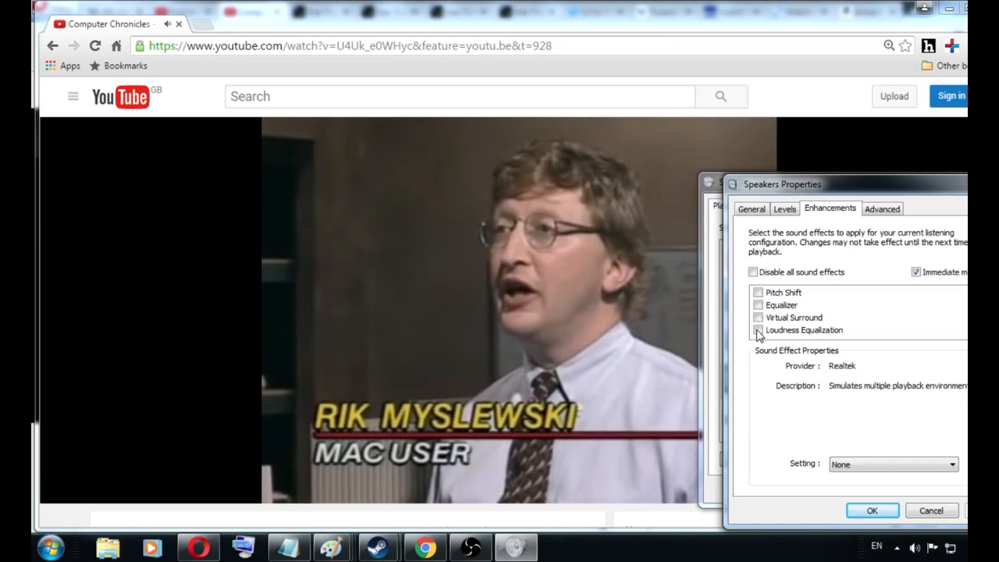
- Tick Loudness Equalization for the Speakers, then untick it again
click(758, 329)
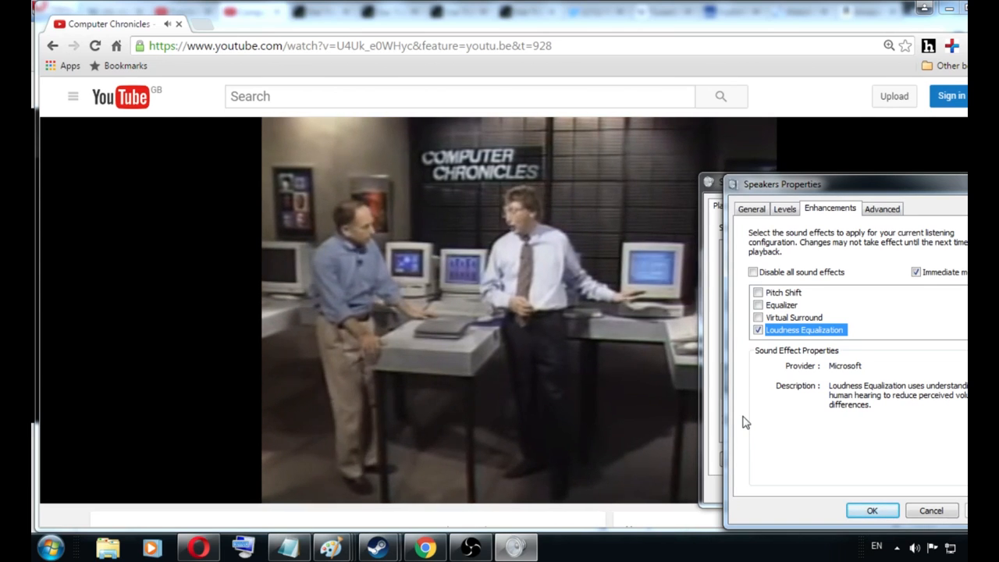
click(757, 329)
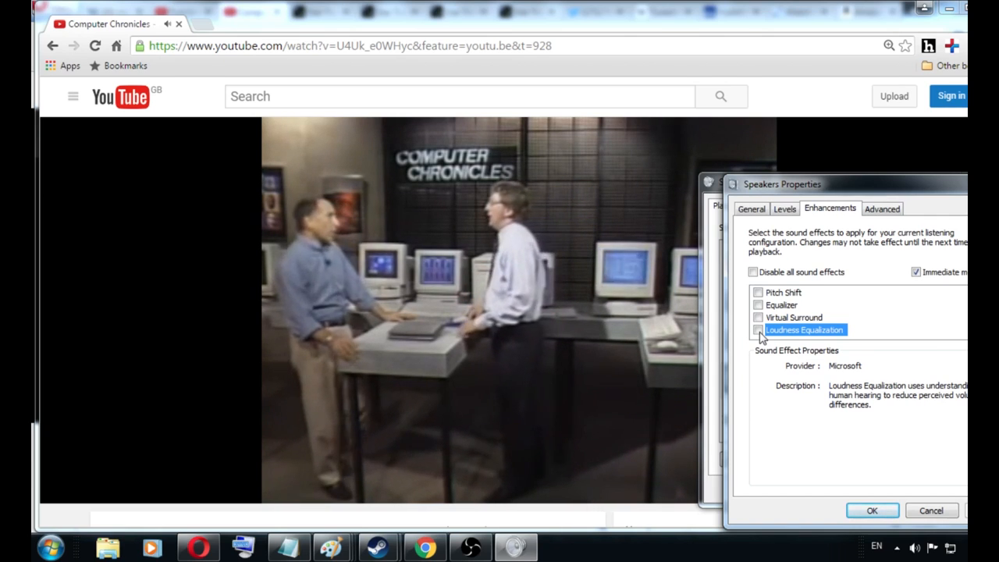
- Re-tick Loudness Equalization so it ends enabled for the Speakers
click(756, 329)
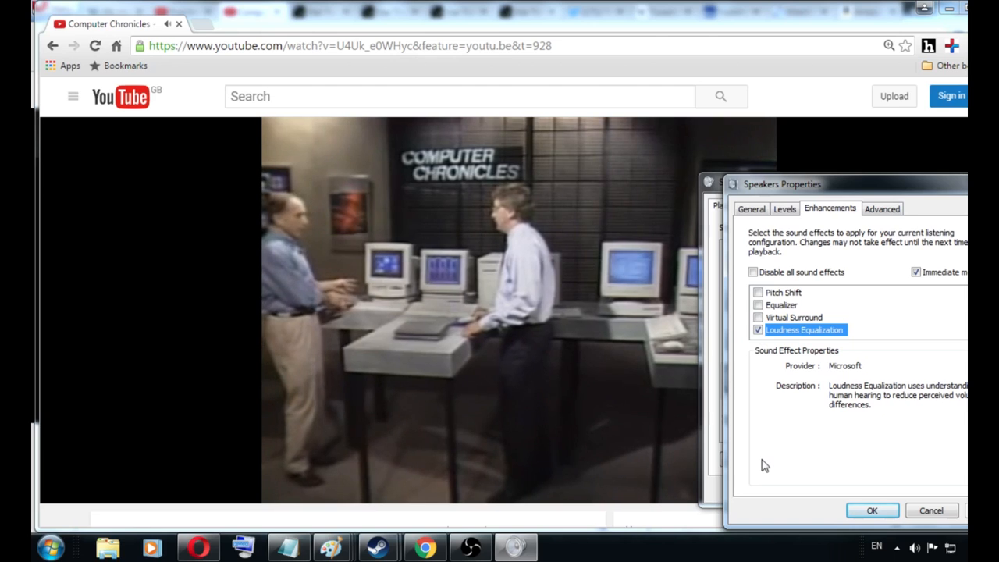